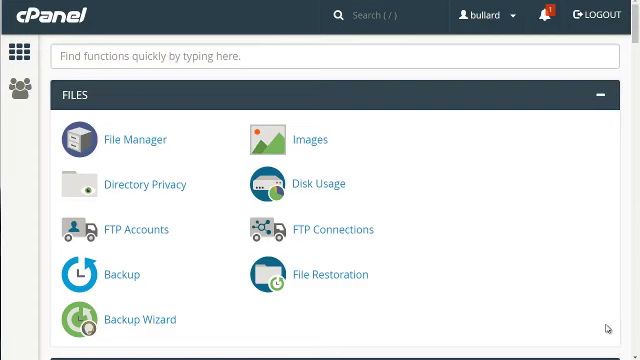
mouse_move(248, 292)
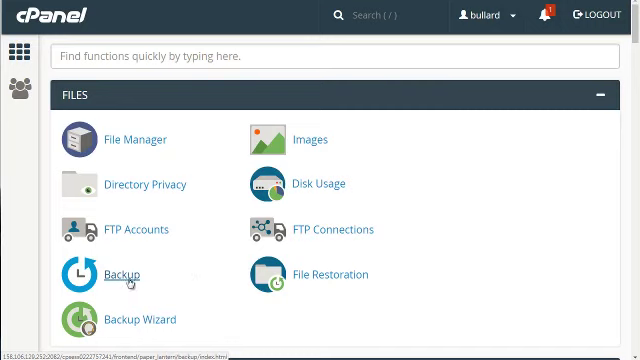
mouse_move(228, 96)
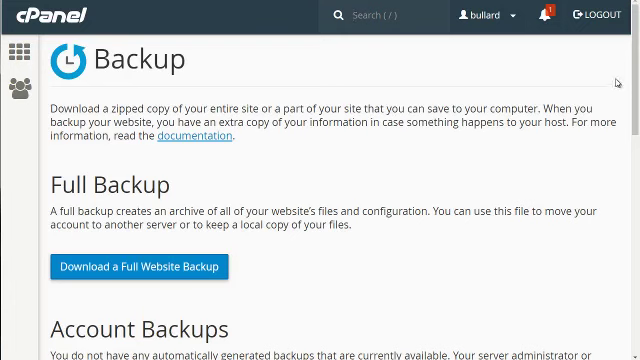
scroll(down, 3)
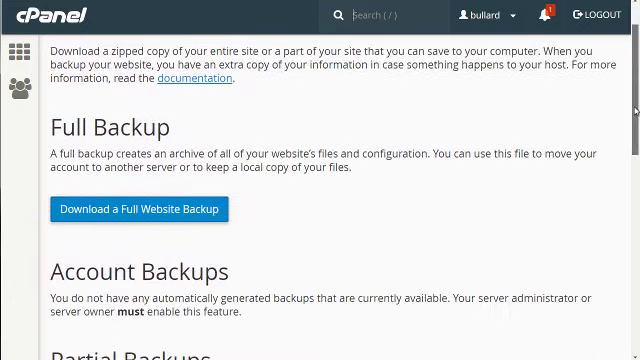
scroll(down, 3)
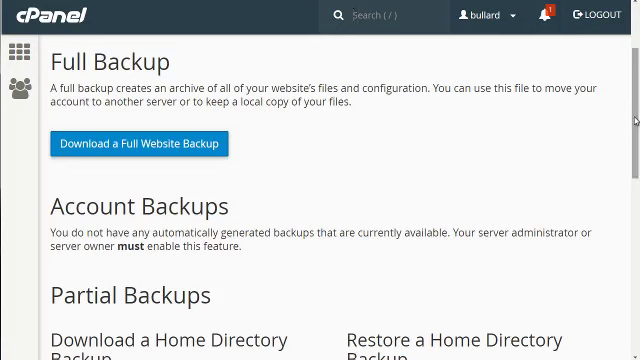
scroll(down, 3)
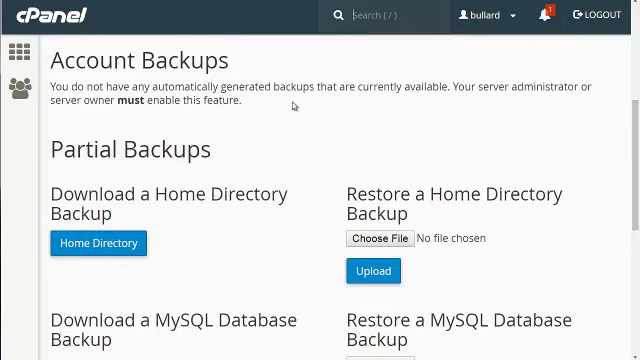
mouse_move(294, 108)
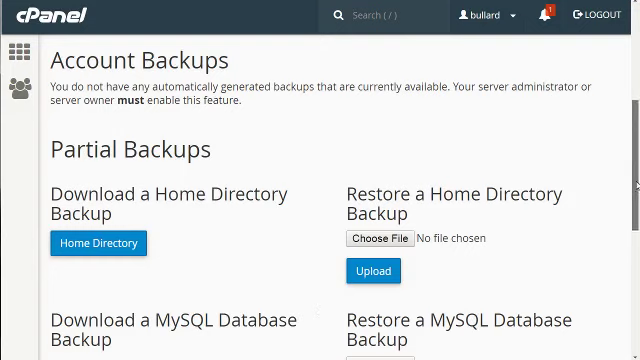
scroll(down, 3)
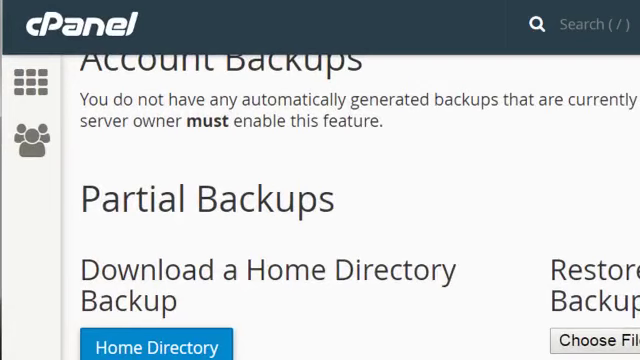
scroll(down, 3)
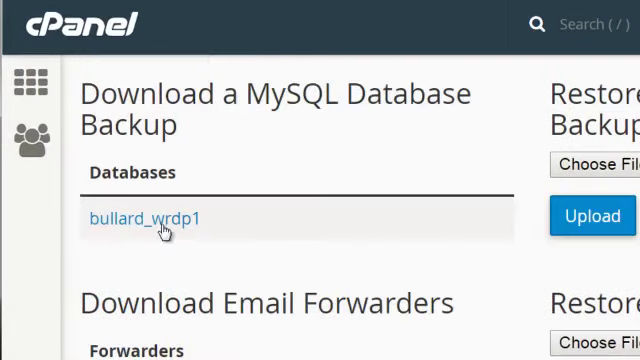
mouse_move(228, 296)
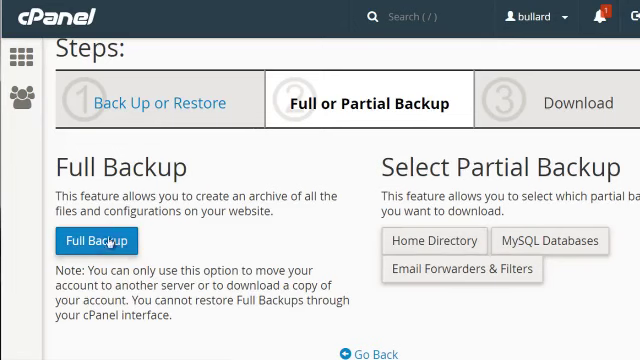
Start a full website backup destined for the Home Directory.
click(96, 240)
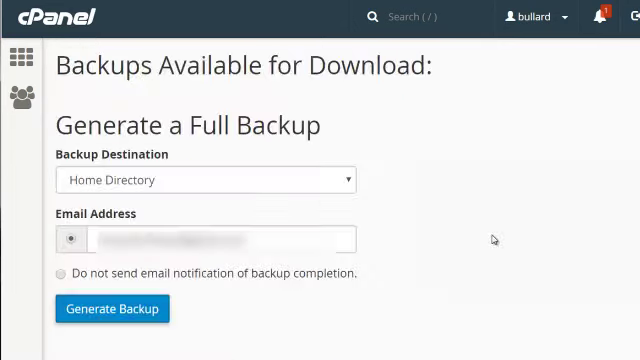
mouse_move(402, 186)
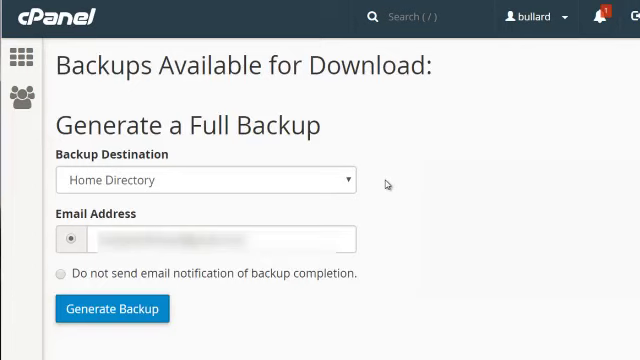
mouse_move(356, 192)
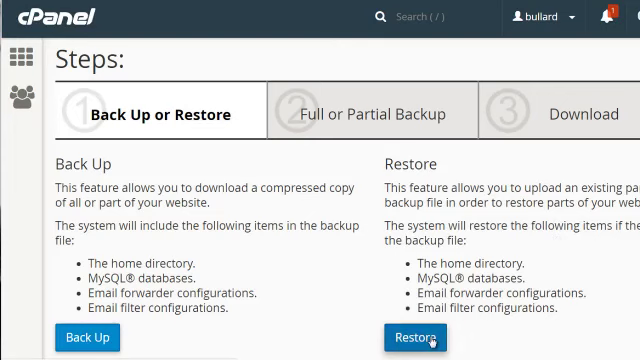
Choose Restore, then Home Directory, reaching the final backup upload form.
click(414, 336)
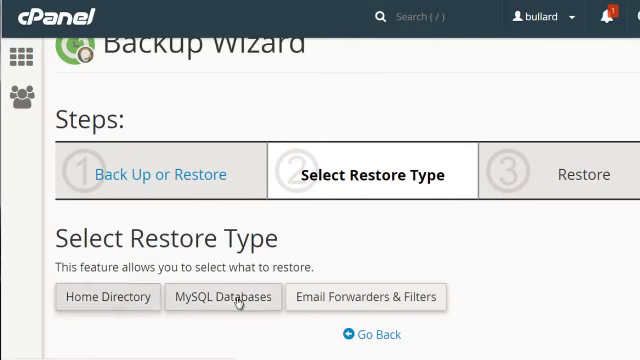
click(108, 296)
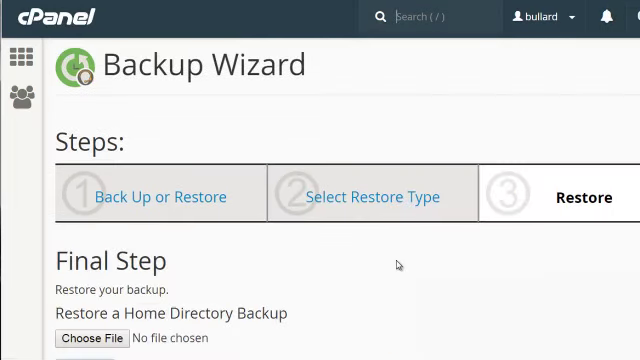
scroll(down, 3)
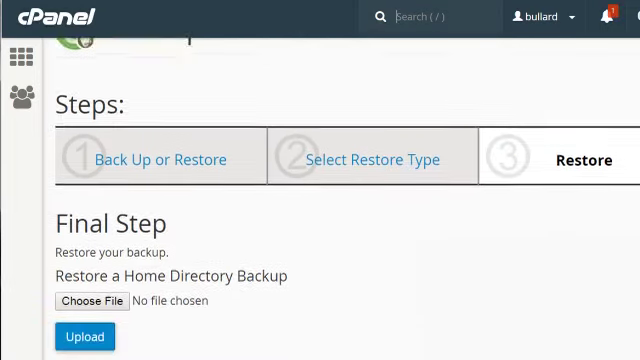